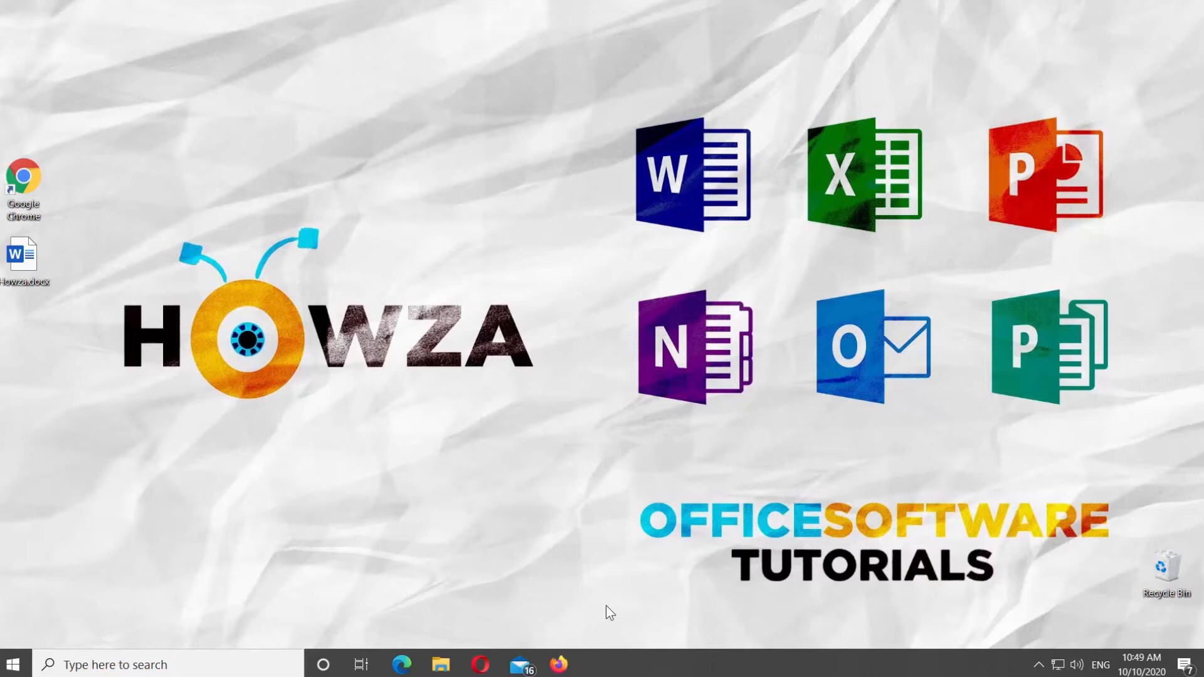
mouse_move(228, 374)
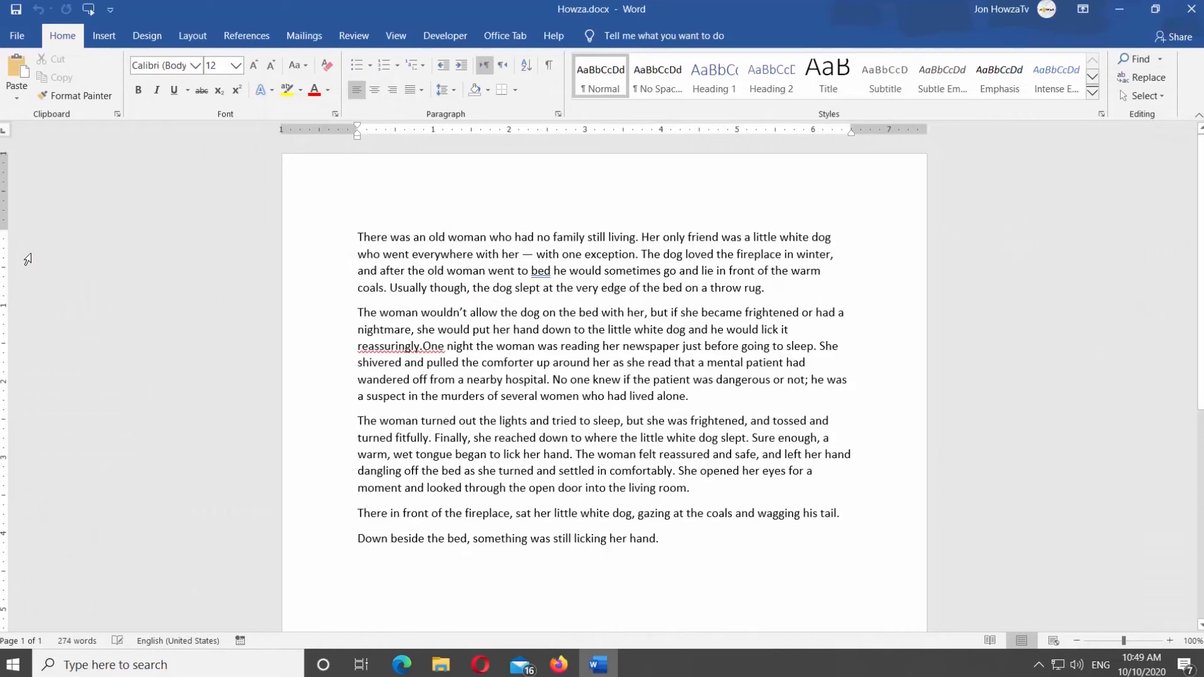
Open the Word Options dialog from the File menu for the Howza story document
click(357, 237)
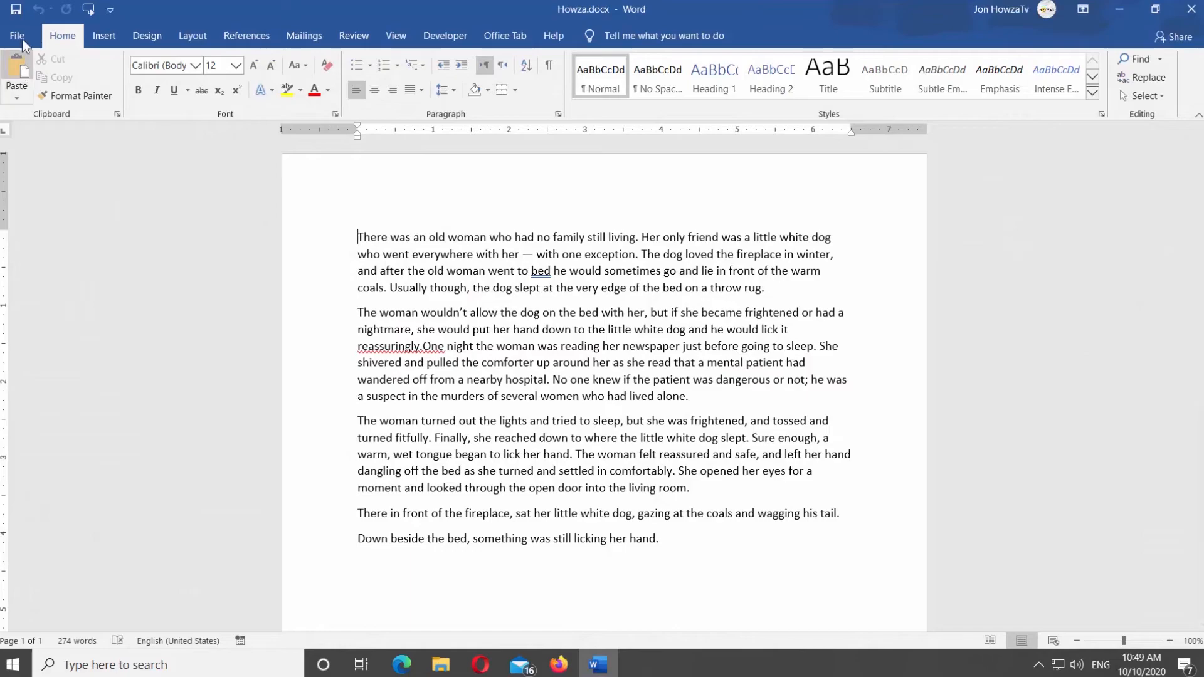
click(15, 35)
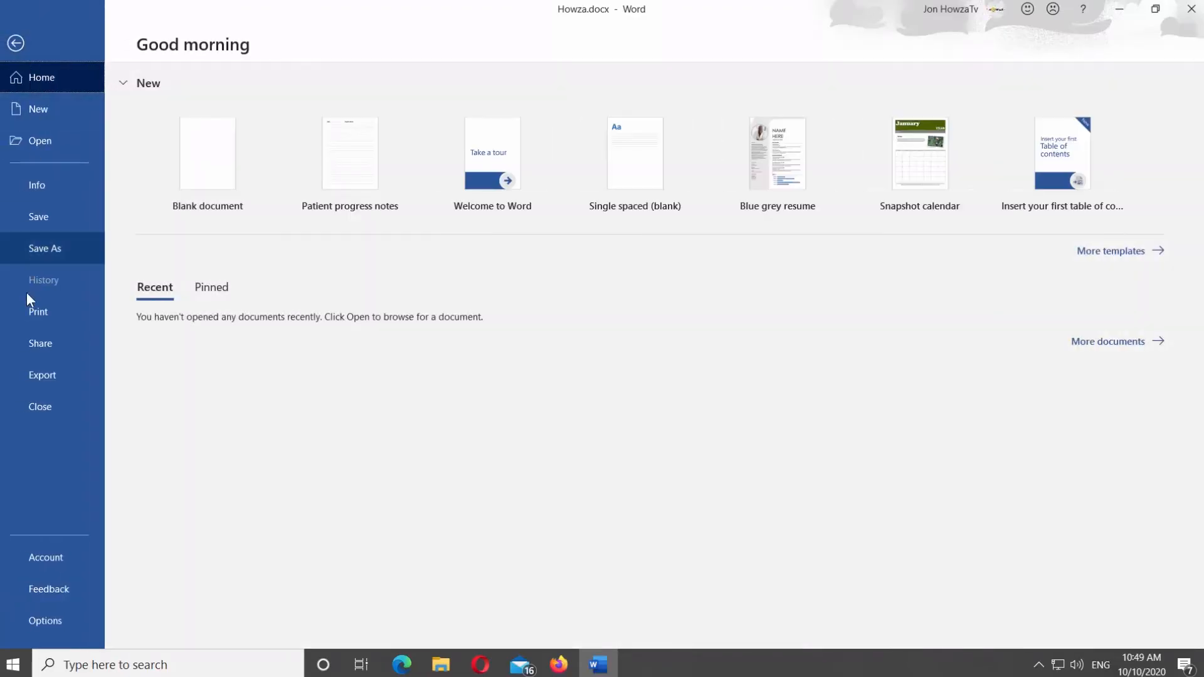
click(16, 42)
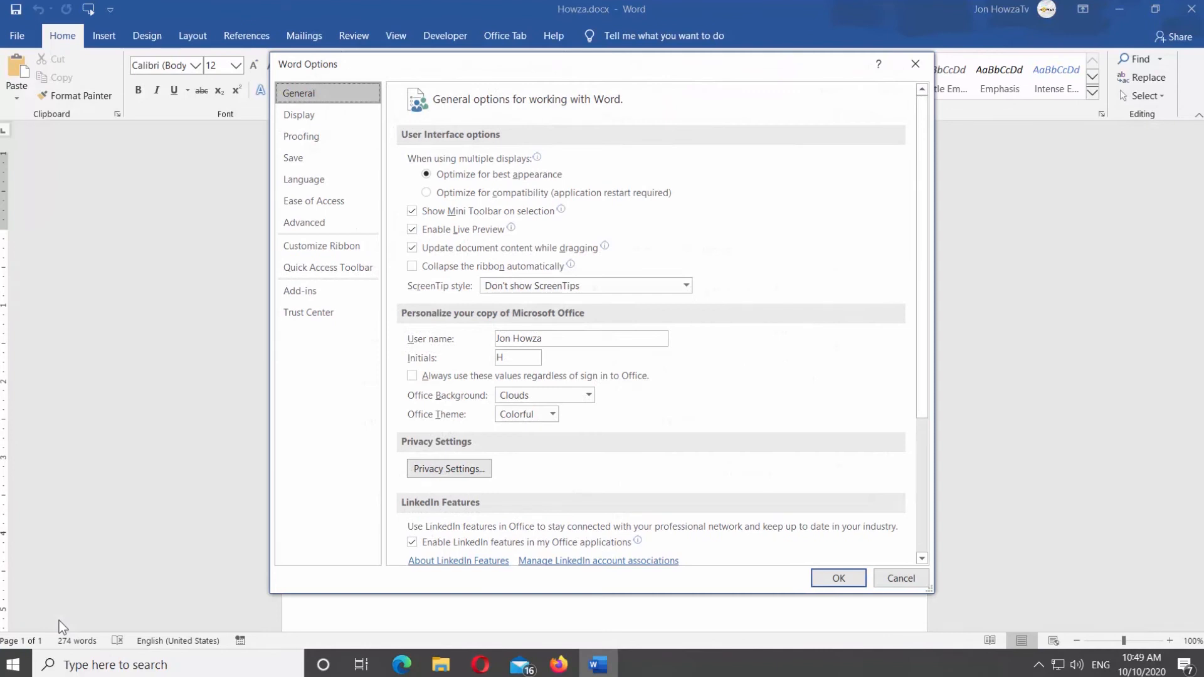
Add the AutoText command from All Commands to the Quick Access Toolbar list
click(327, 267)
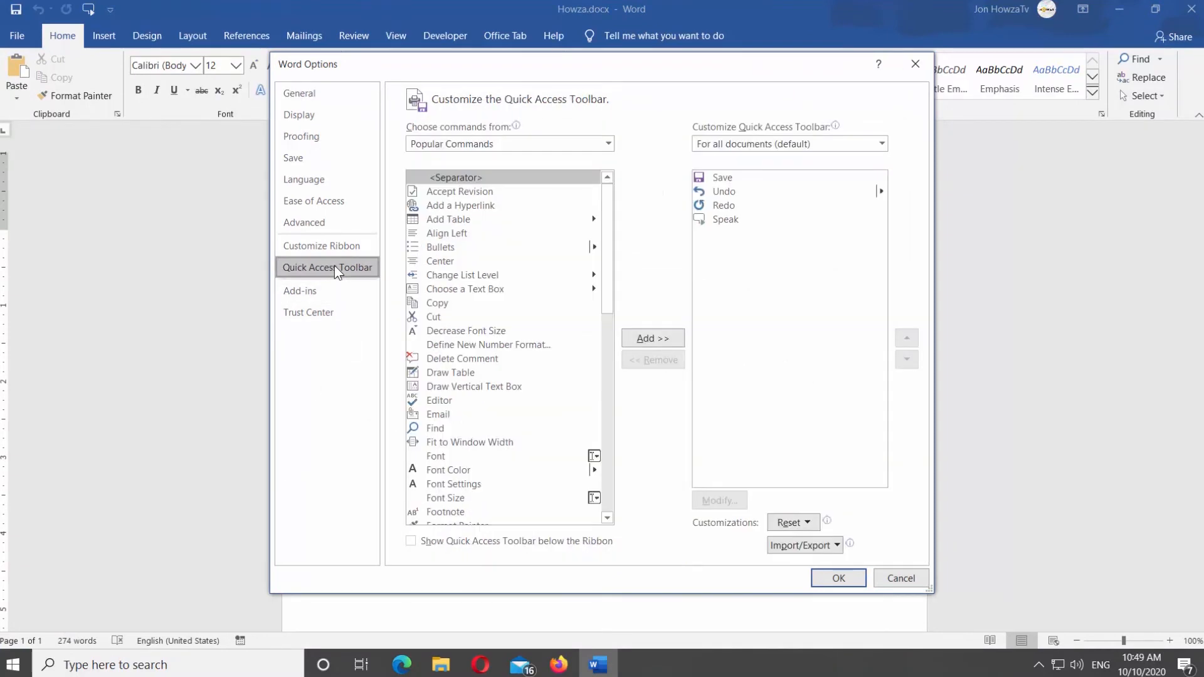
mouse_move(608, 143)
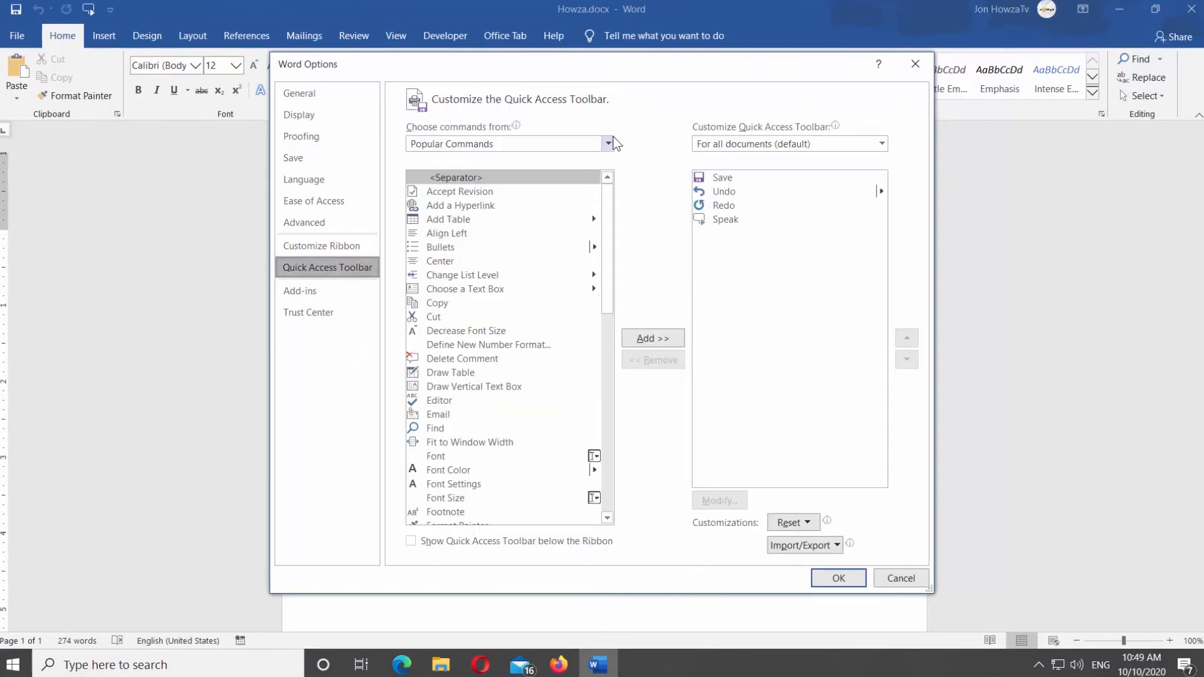
click(610, 143)
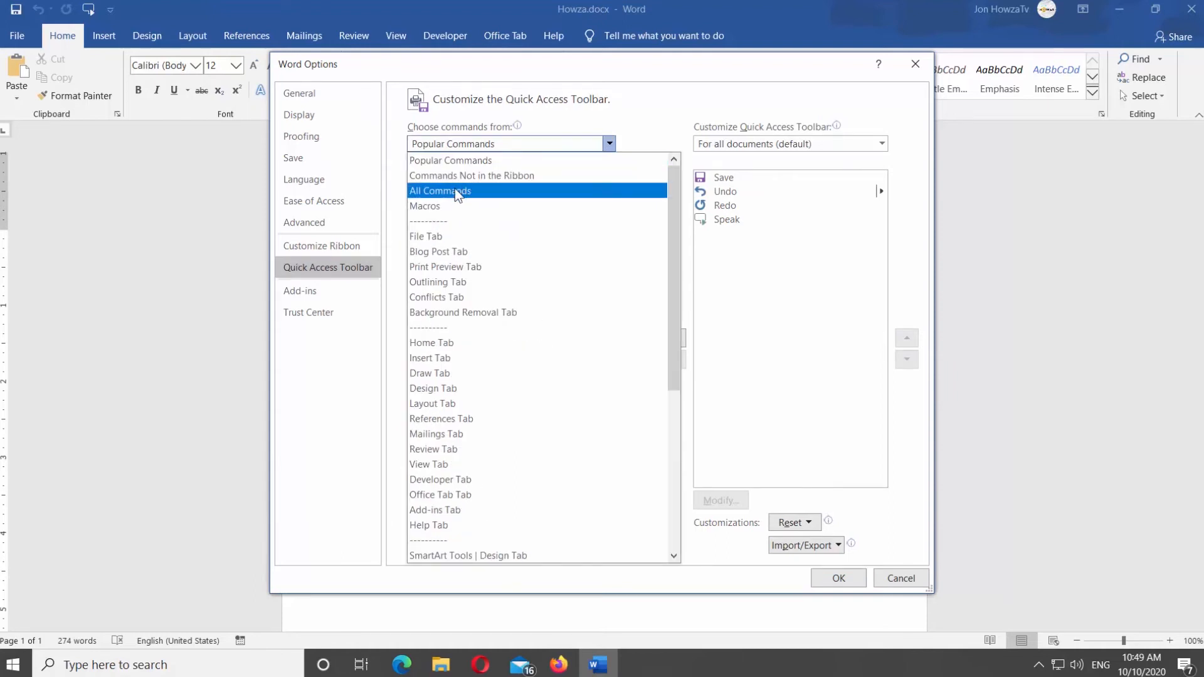
click(440, 190)
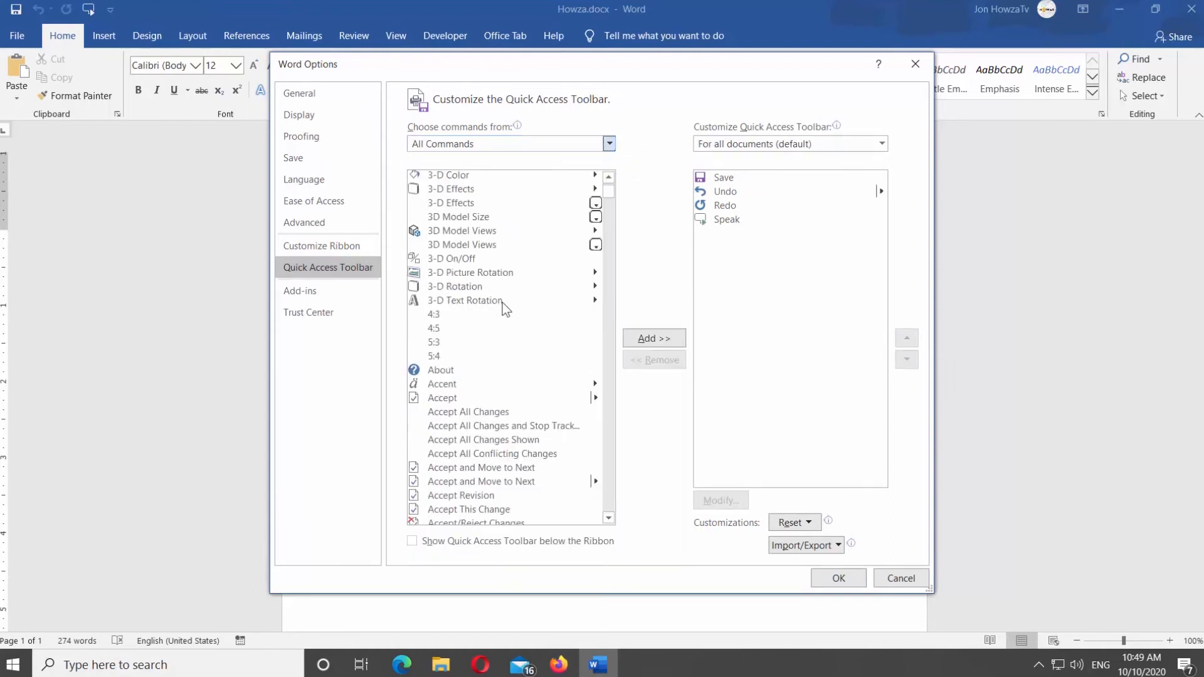
scroll(down, 3)
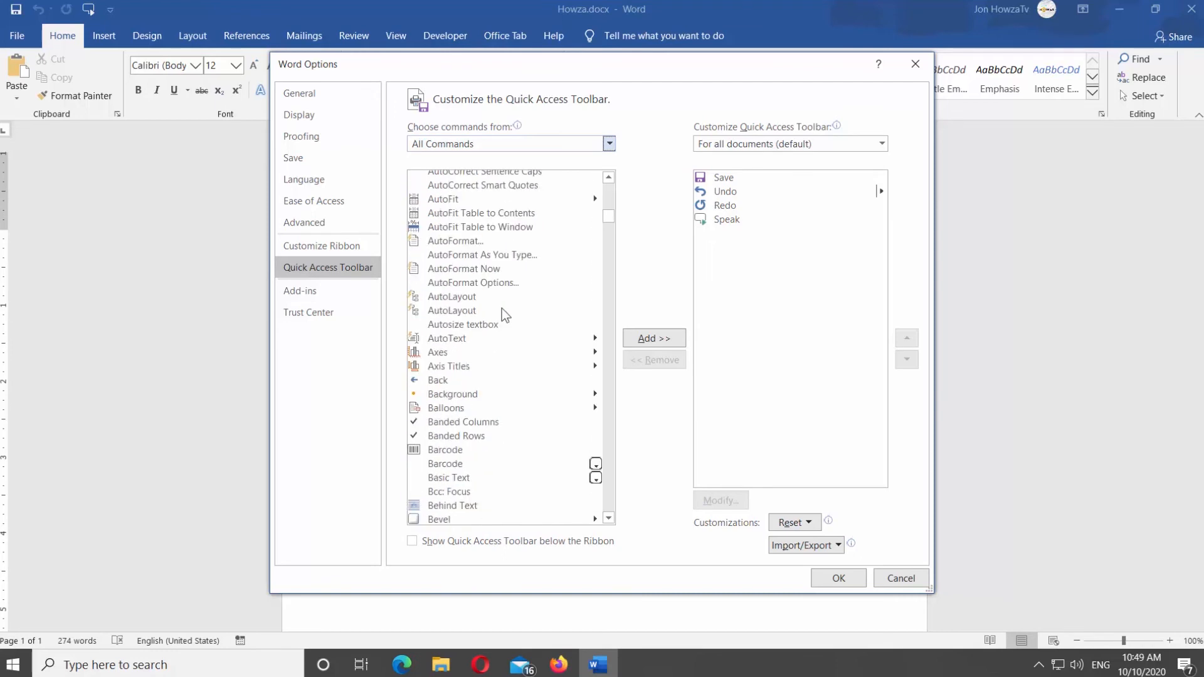
click(445, 338)
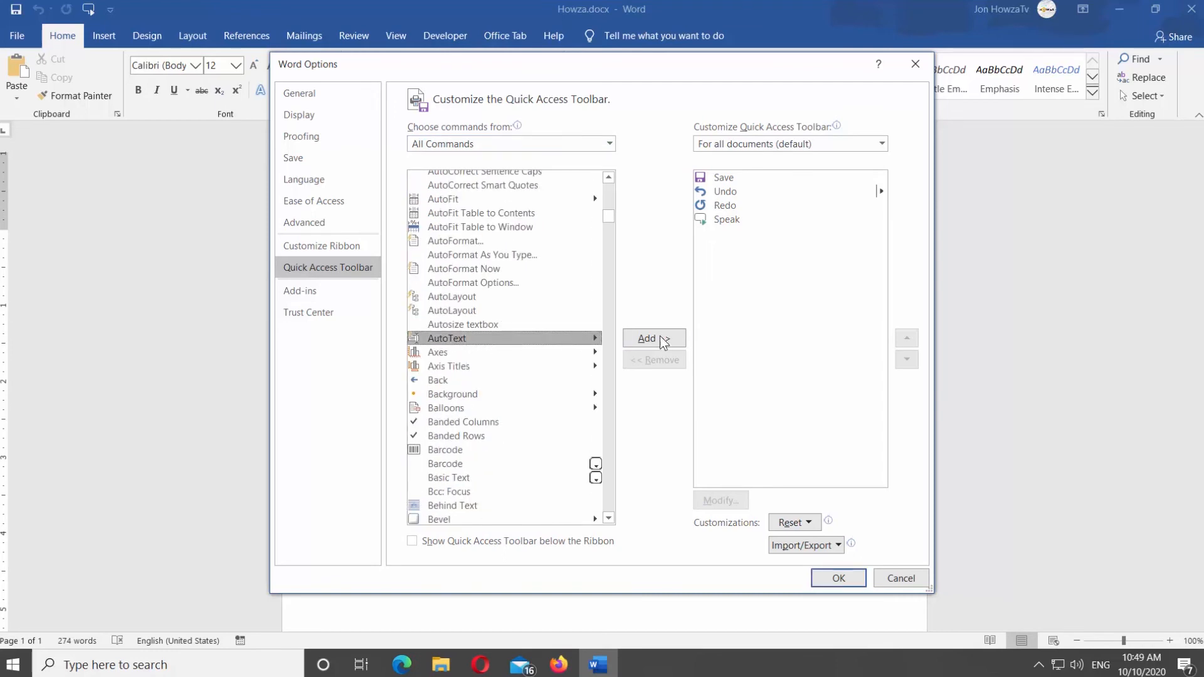
click(652, 337)
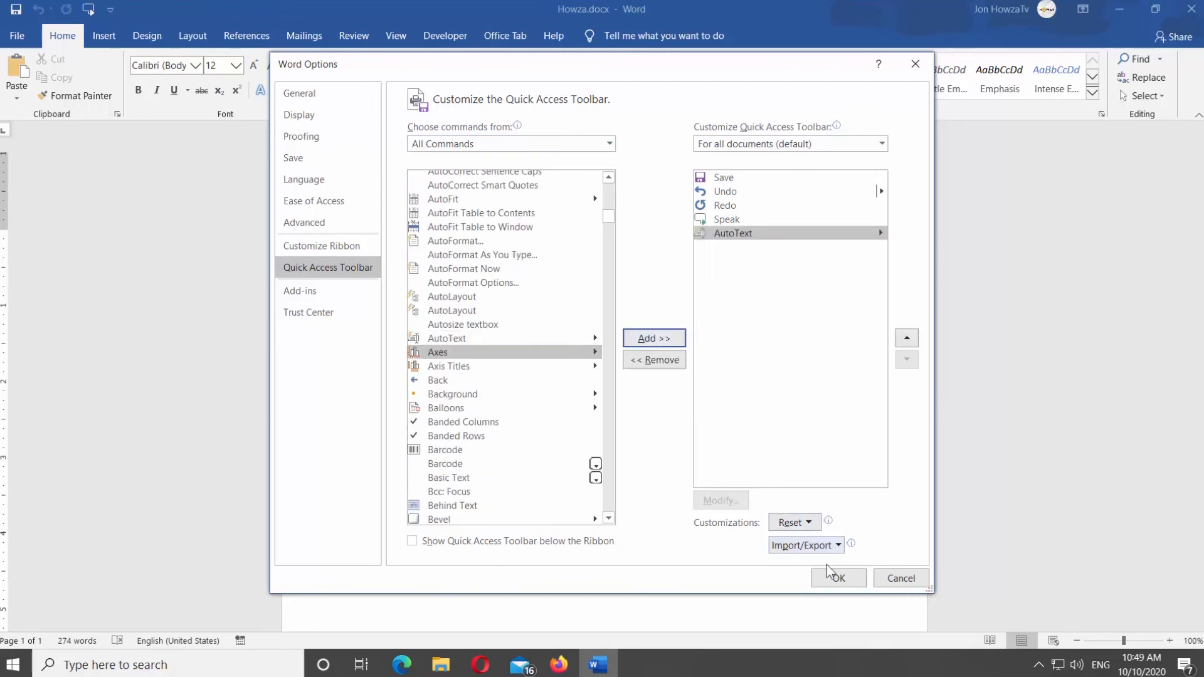
Apply the toolbar change and show the AutoText gallery with General and HowzaTv entries
click(837, 579)
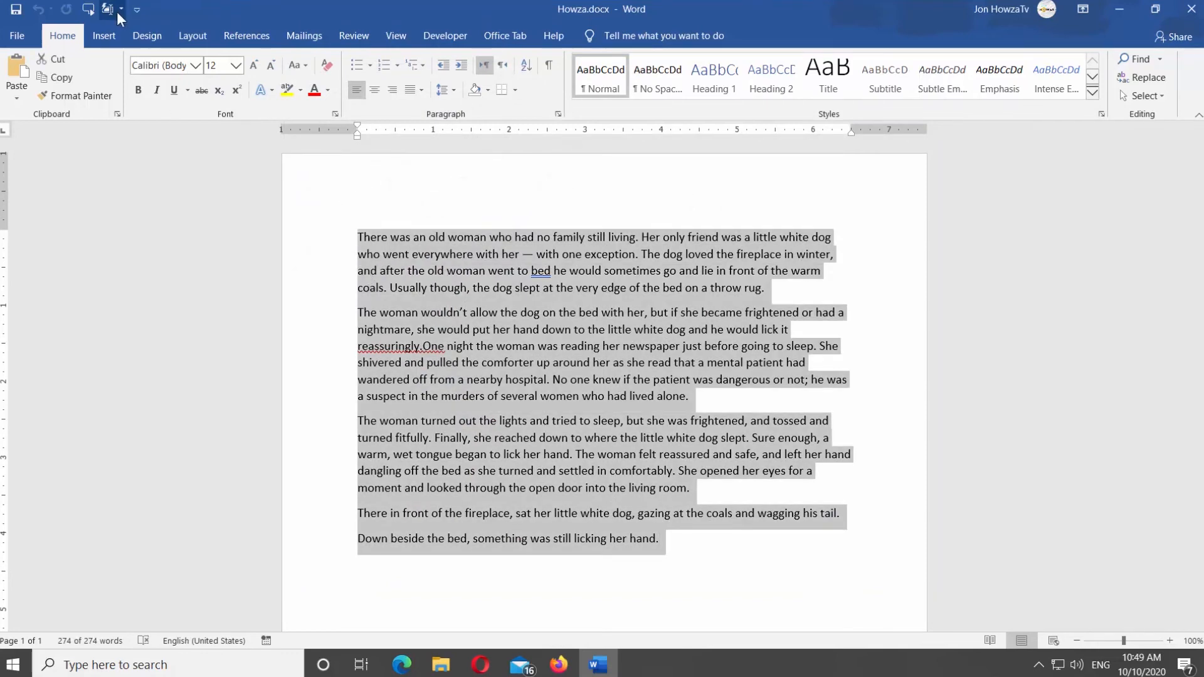
click(107, 8)
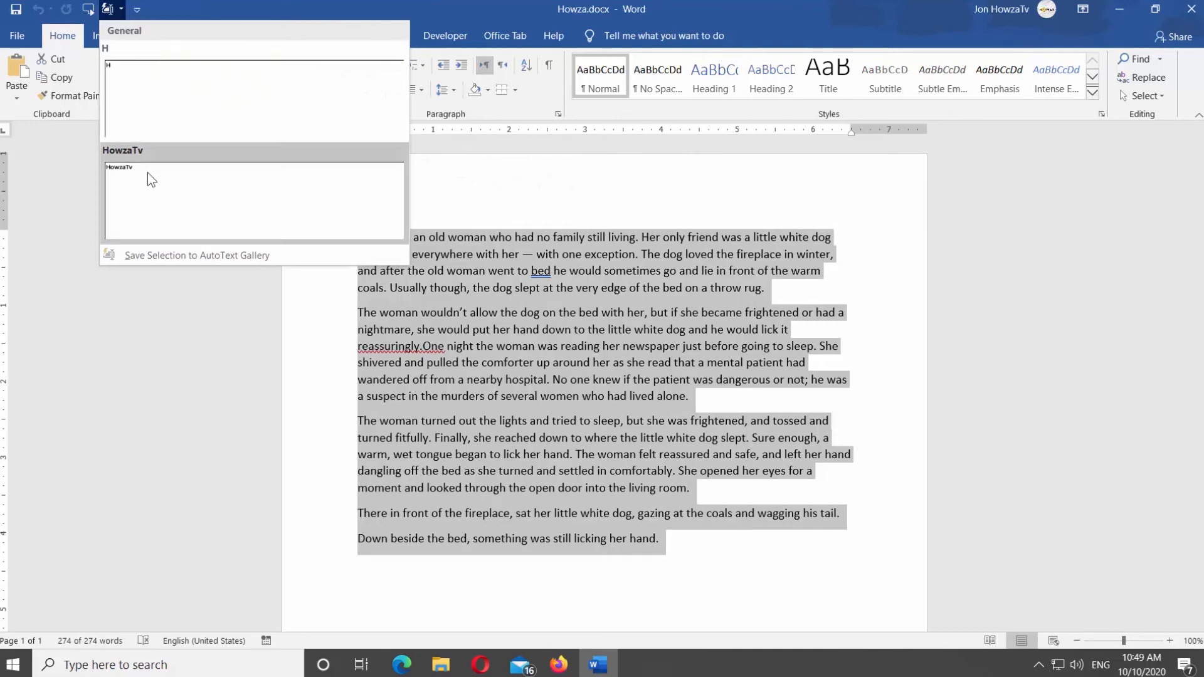